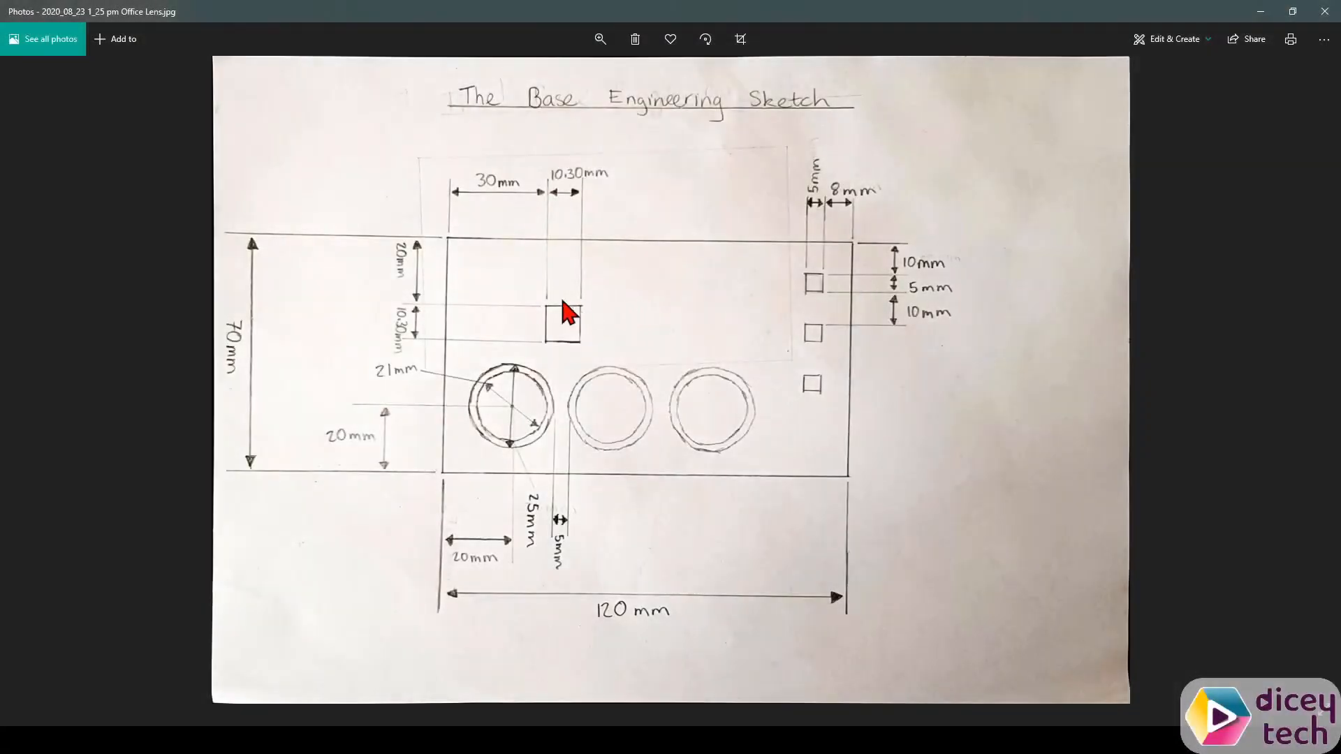
mouse_move(555, 337)
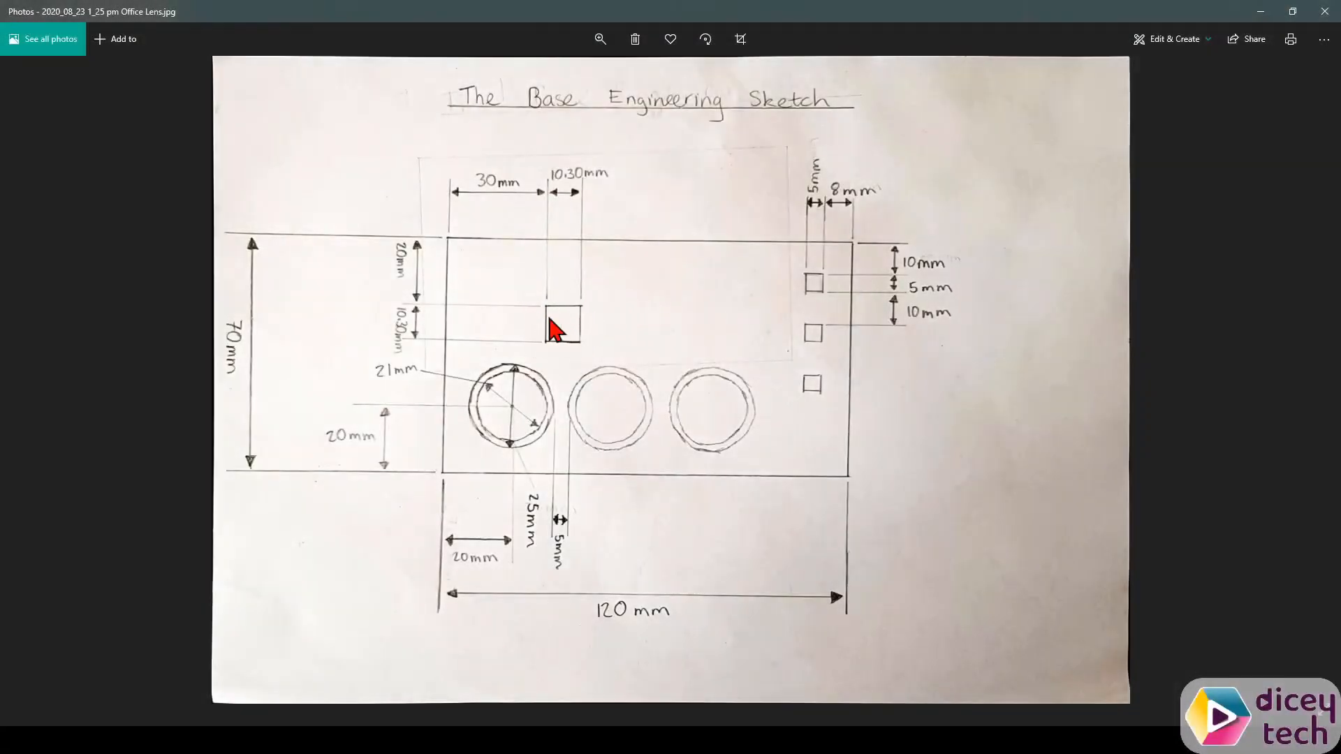
mouse_move(607, 182)
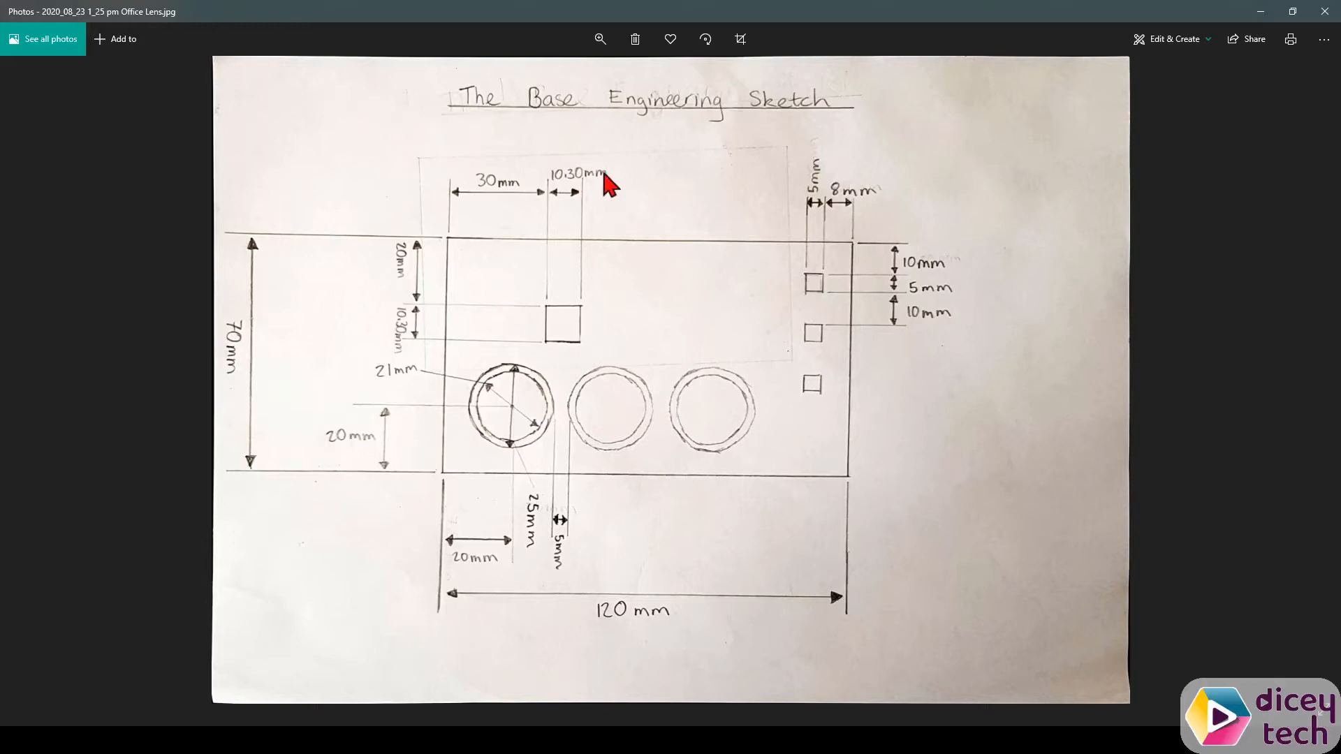
mouse_move(814, 352)
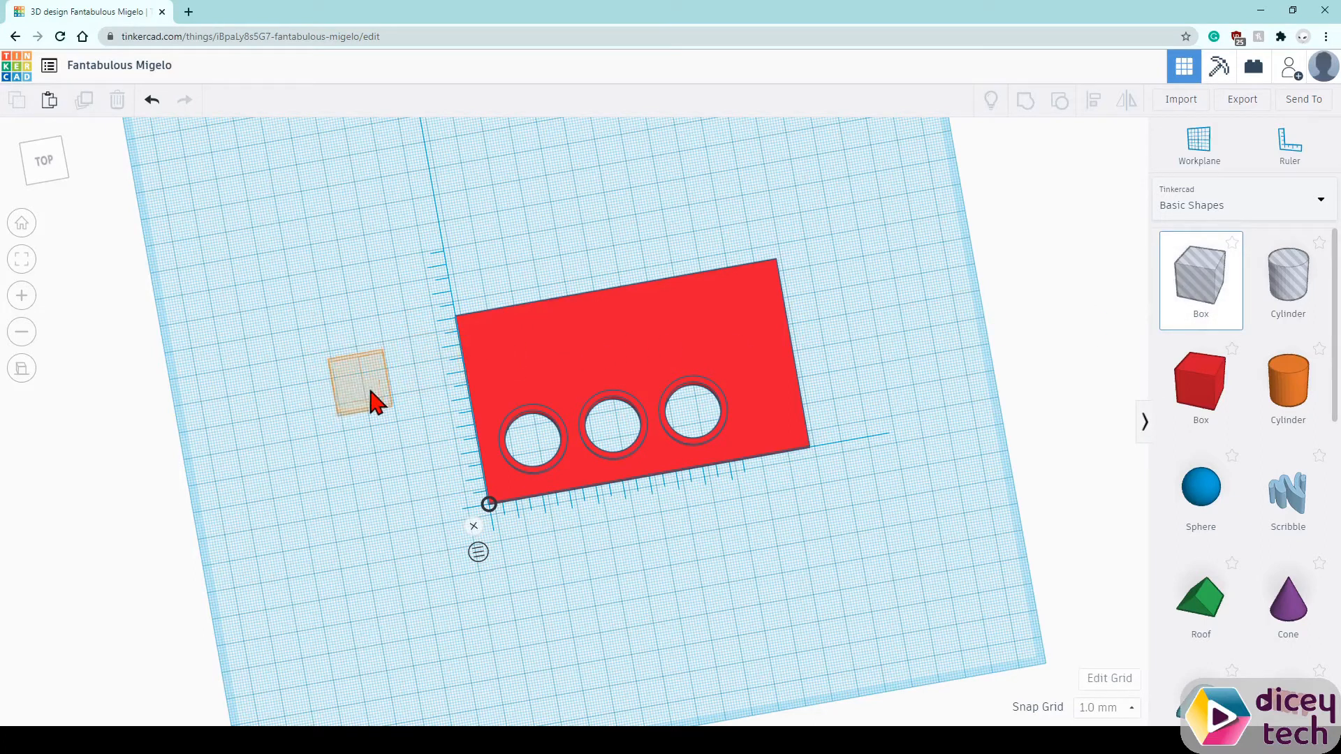
Drop a Box hole beside the base plate and size it to 10.30 mm square.
left_click(359, 390)
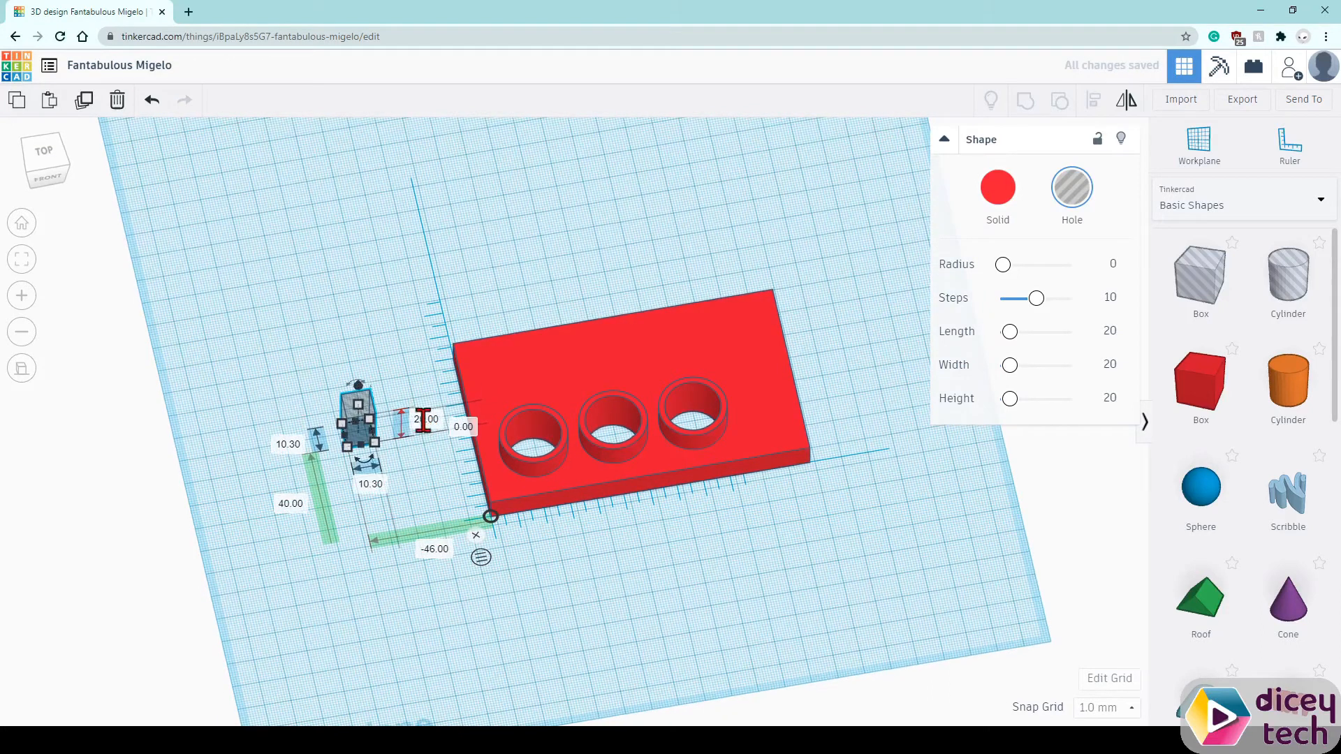
type("10")
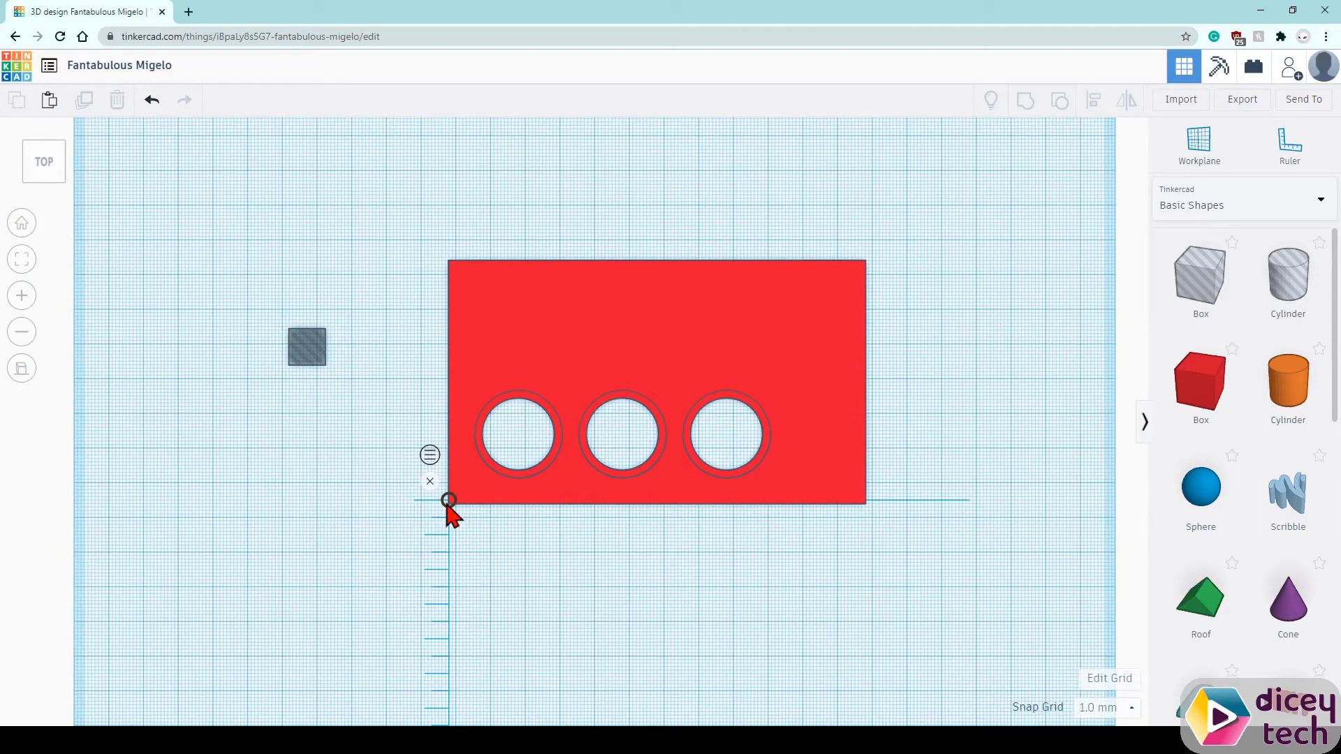
Select the red three-hole base plate and recolour it pale green.
left_click_drag(450, 502, 430, 211)
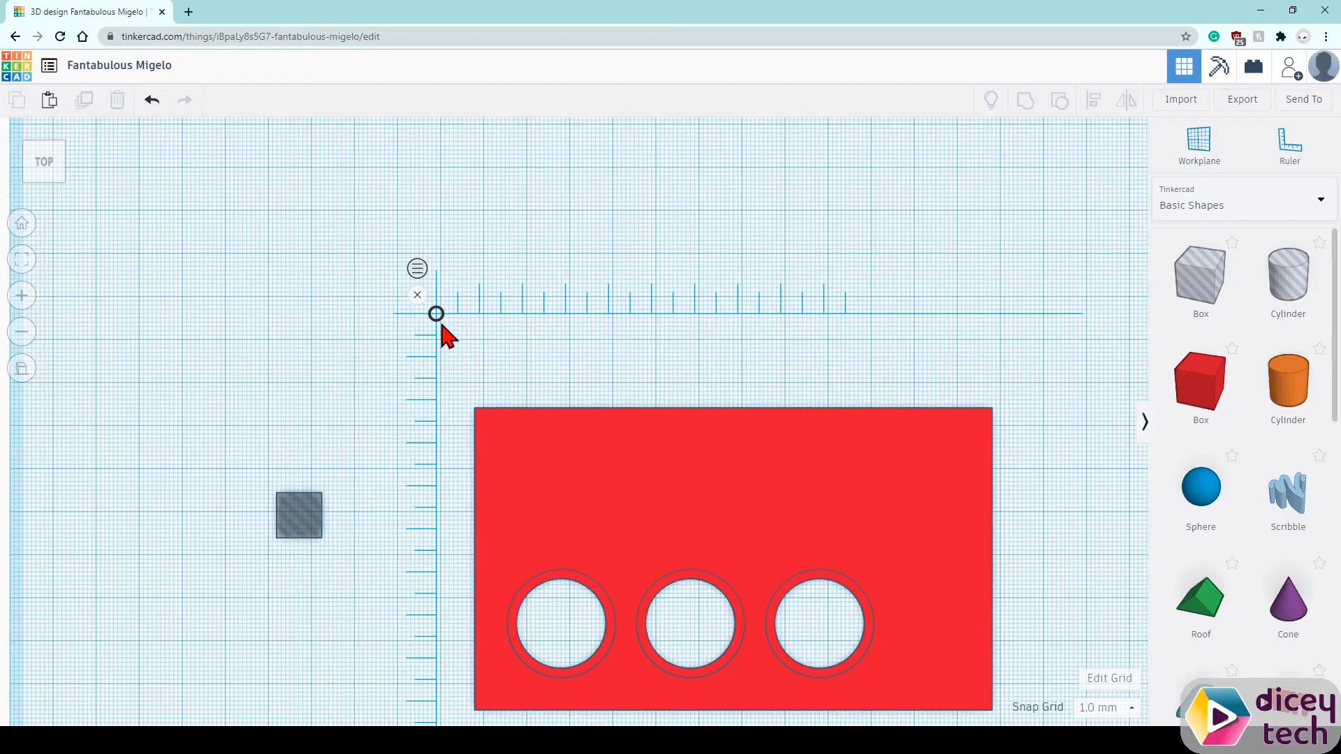
left_click_drag(436, 313, 487, 403)
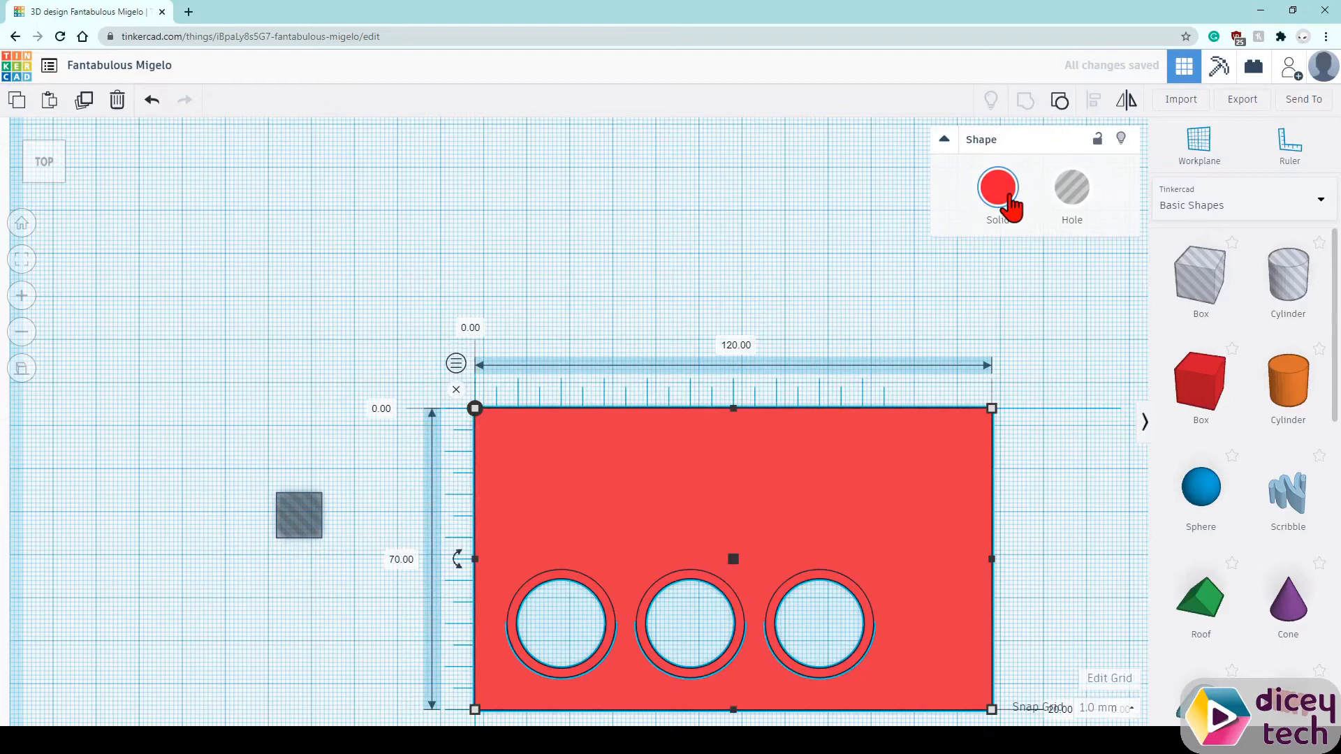
left_click(997, 187)
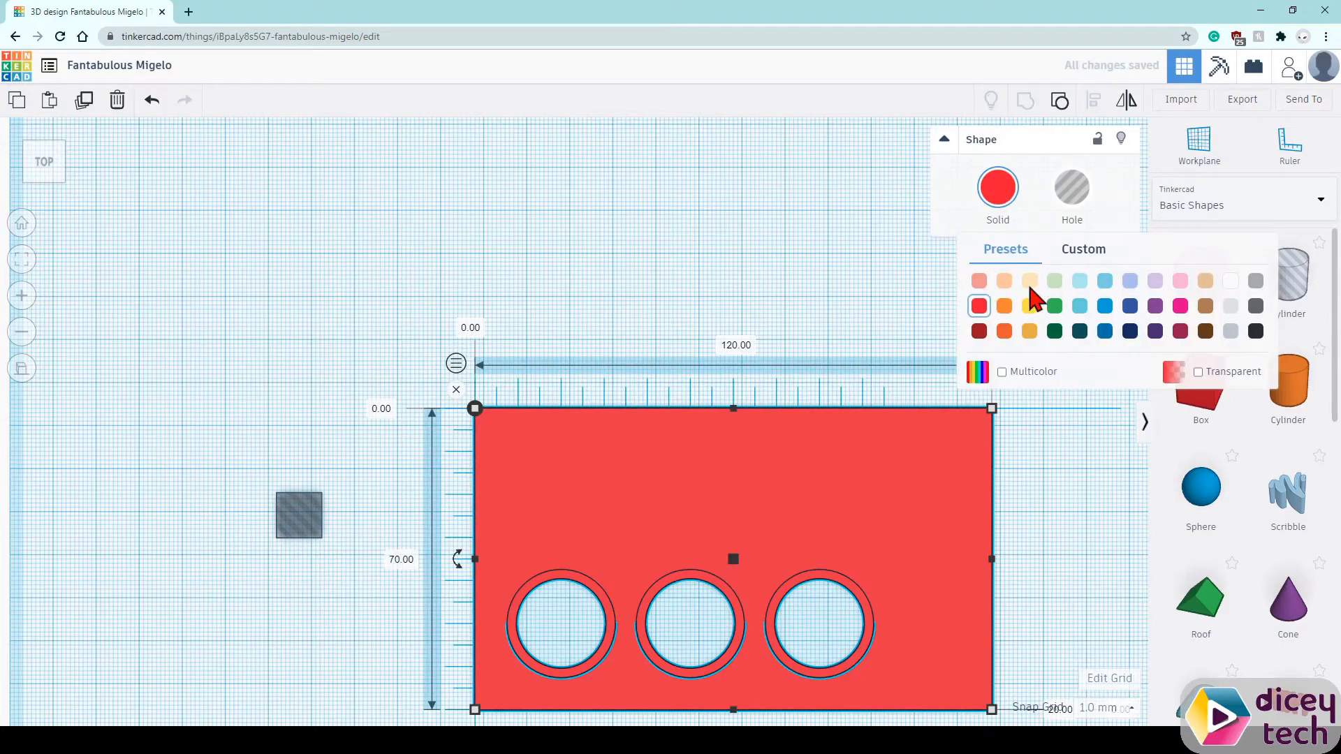
left_click(1053, 281)
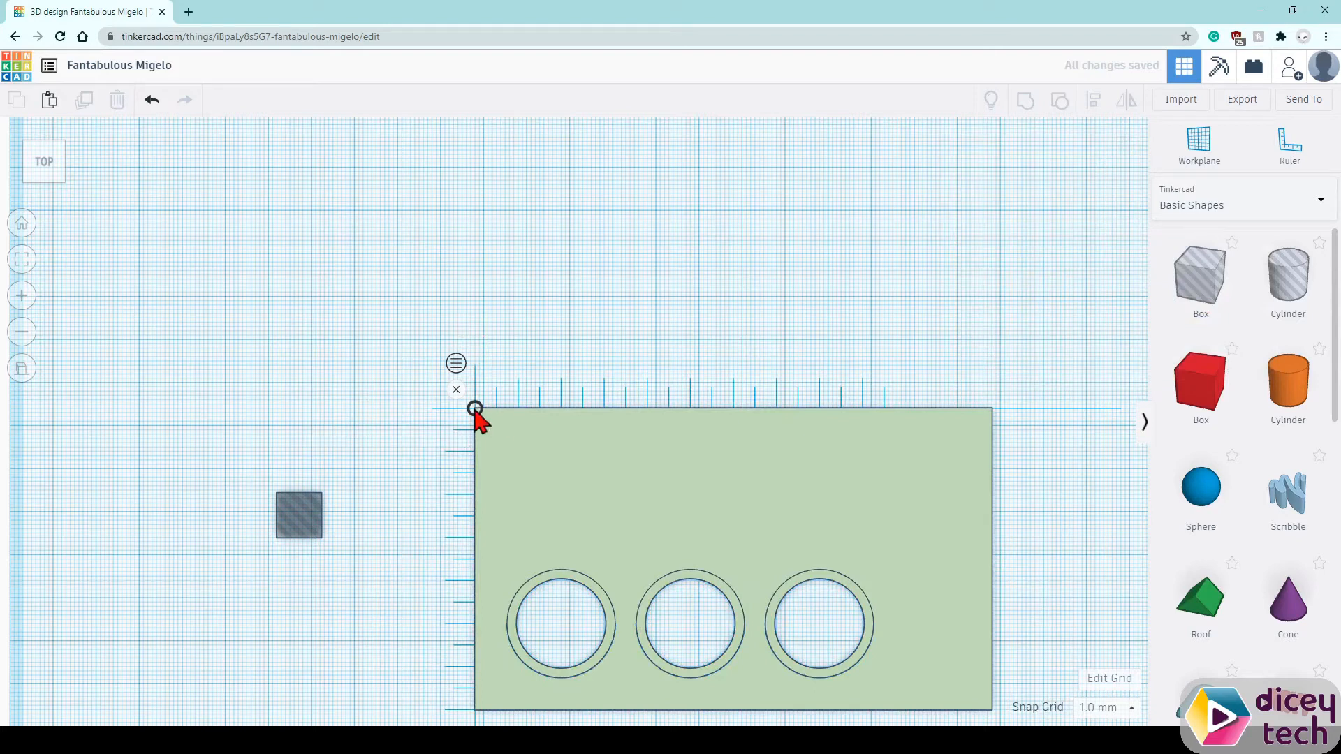
Drag the 10.30 mm square hole onto the plate's top-left area.
left_click(299, 516)
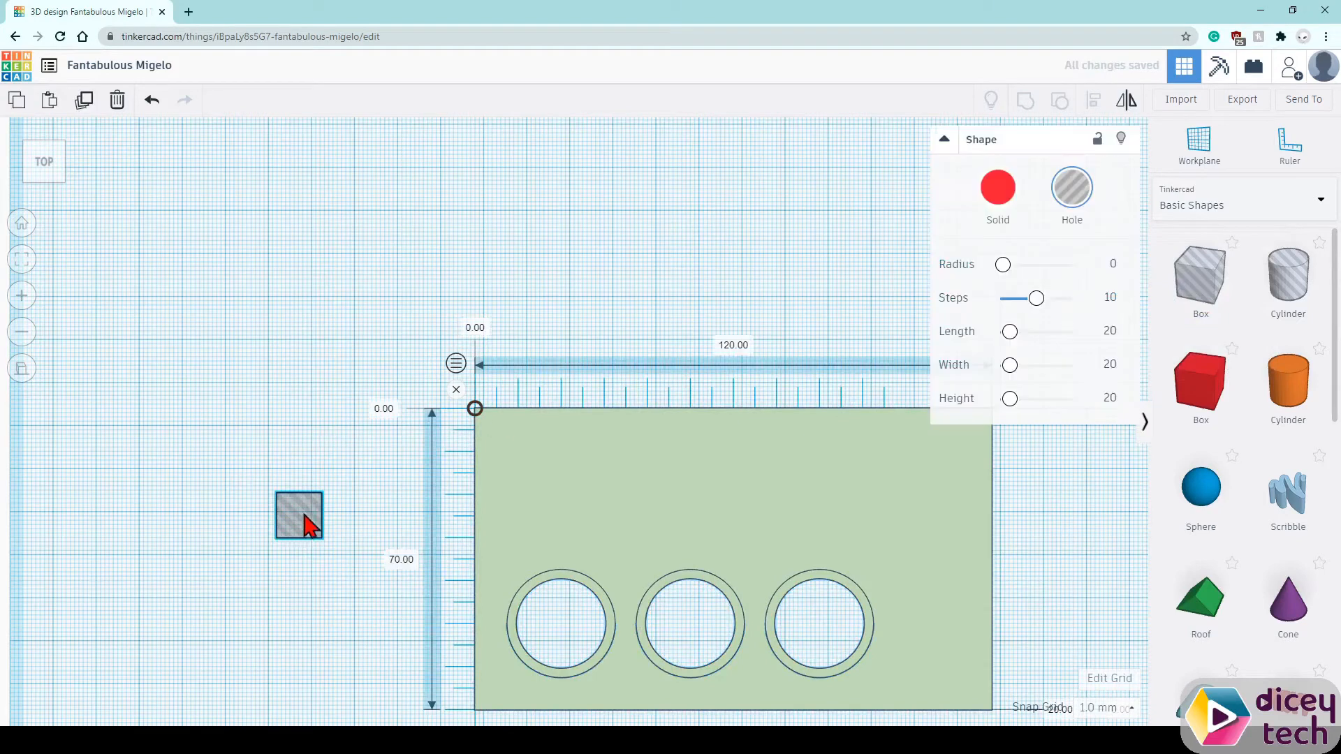
left_click_drag(299, 515, 519, 464)
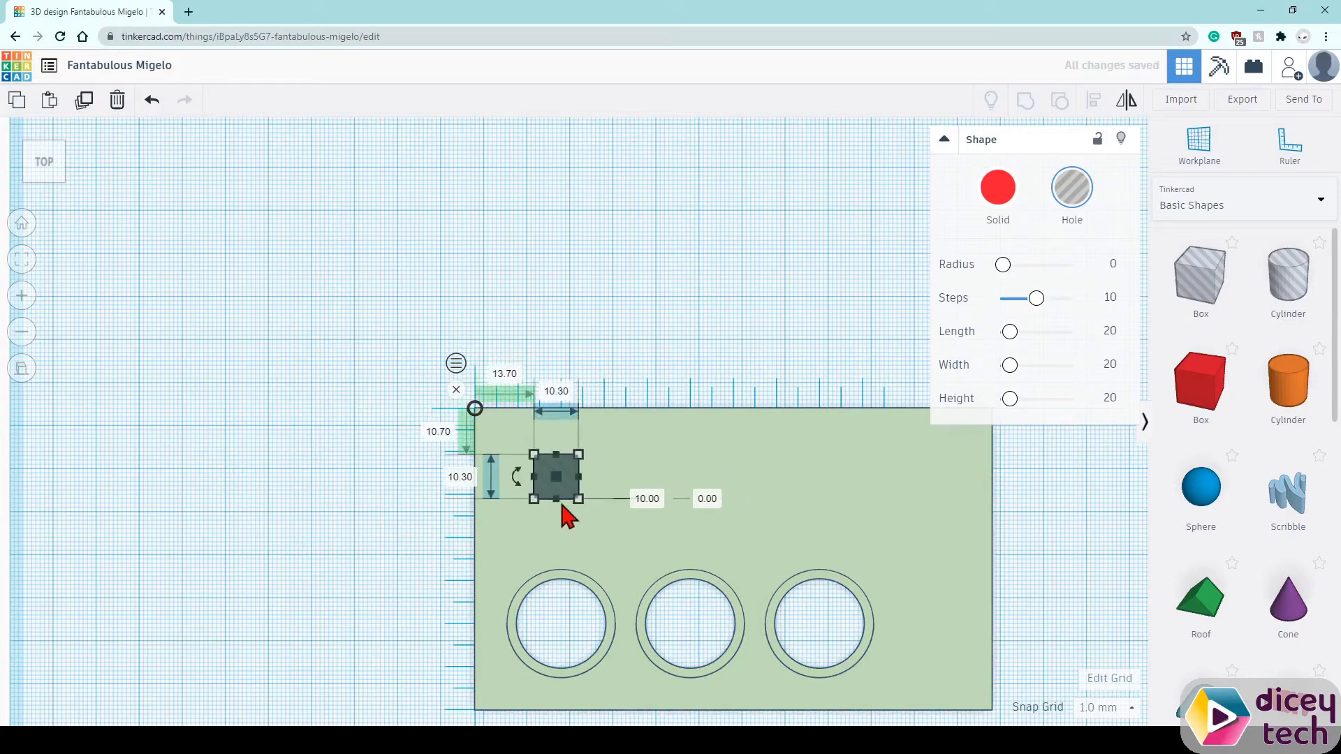
mouse_move(479, 406)
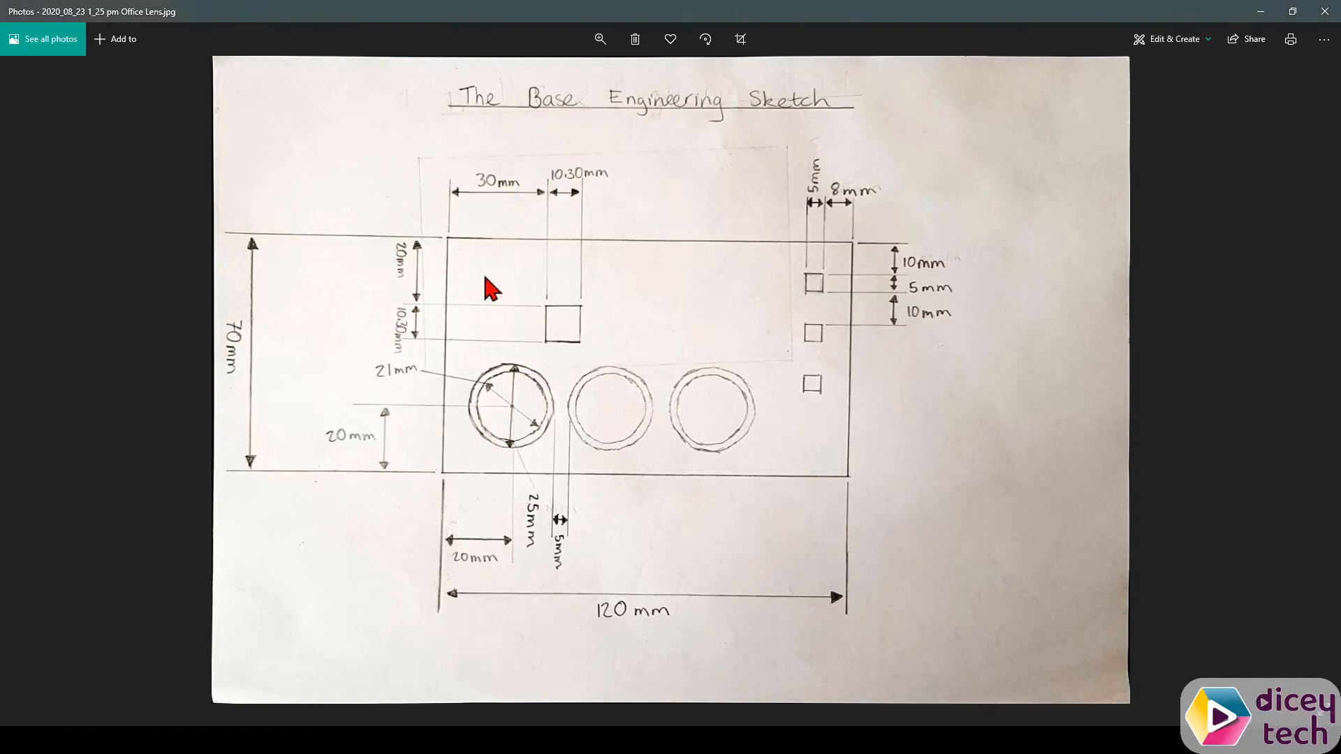
mouse_move(467, 201)
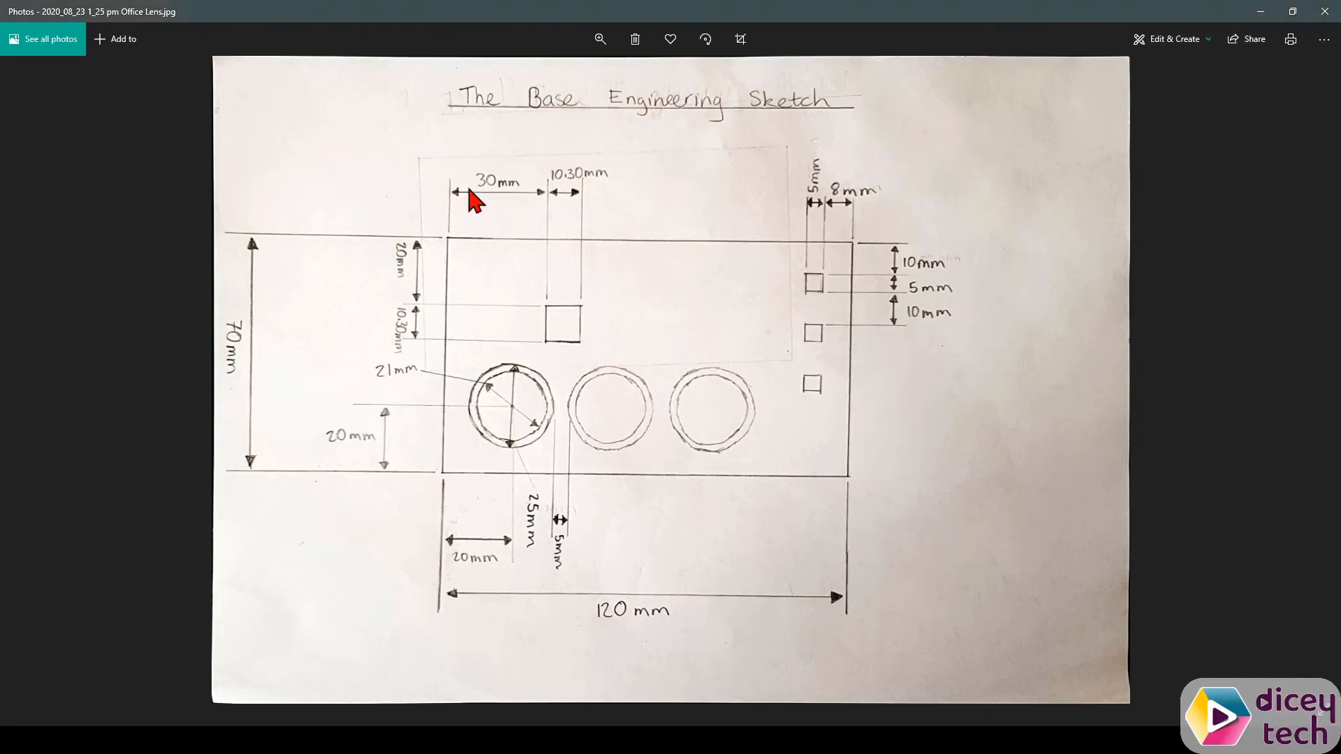
mouse_move(540, 323)
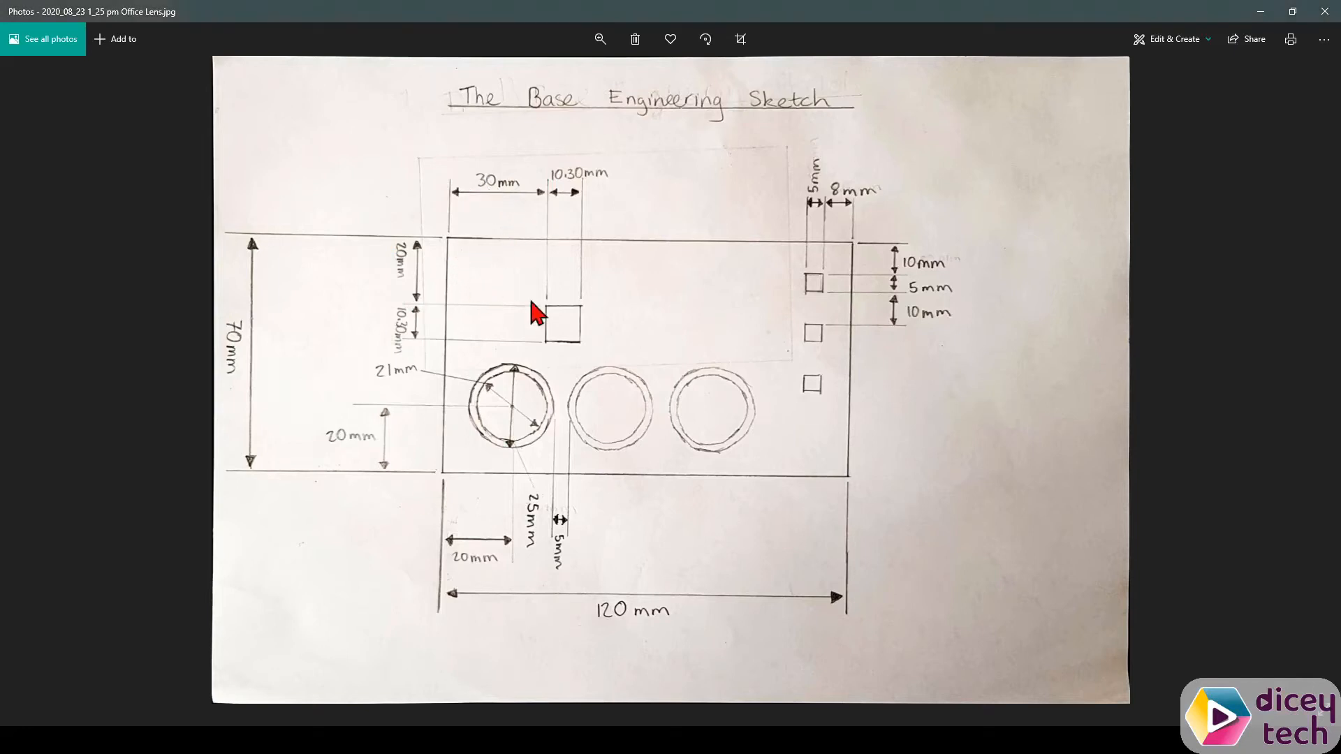
mouse_move(427, 276)
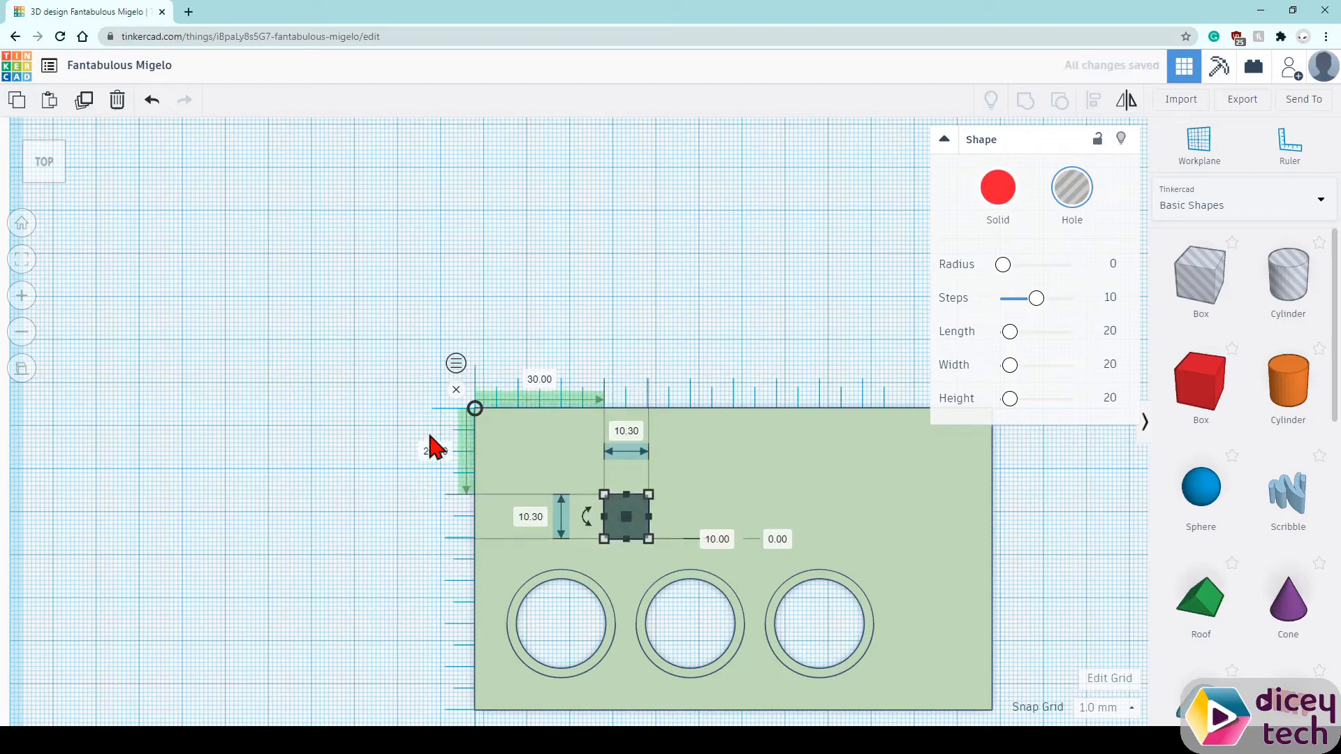
Deselect the square hole and measure from the plate's top-right corner.
left_click(309, 496)
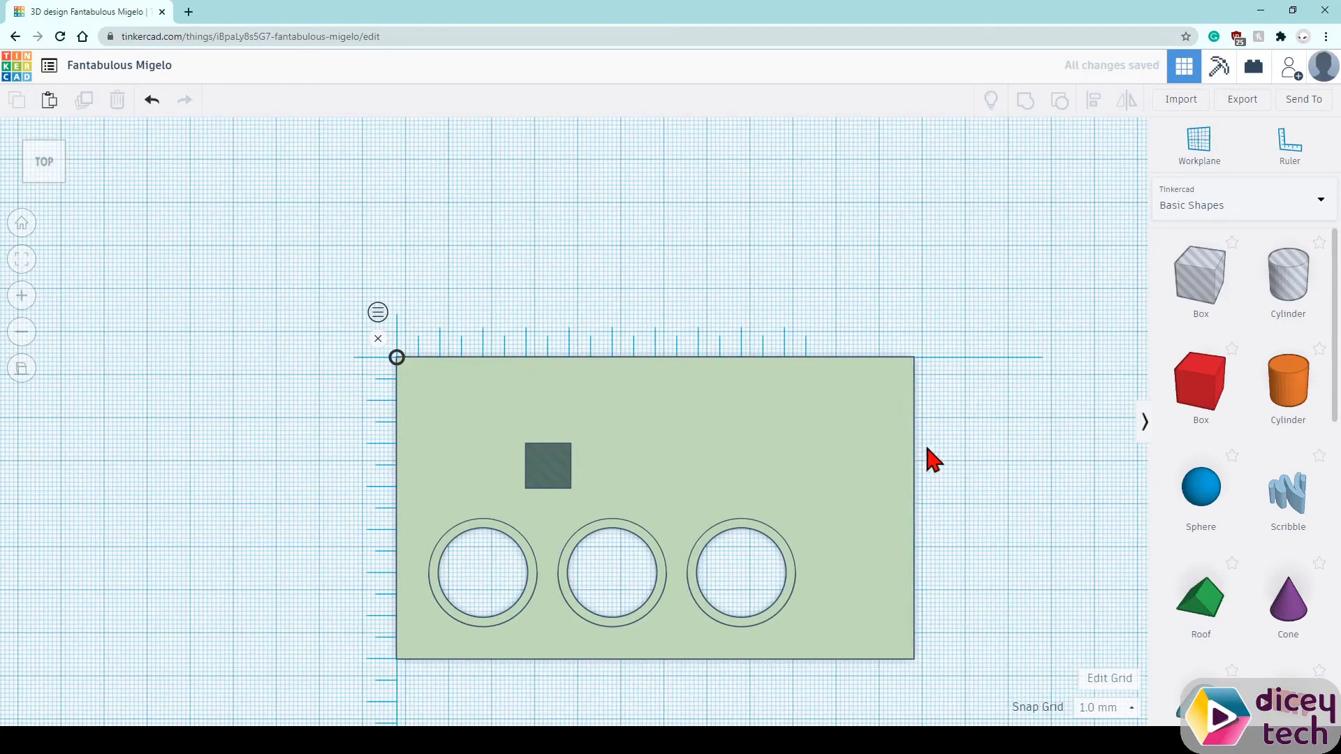
left_click(547, 466)
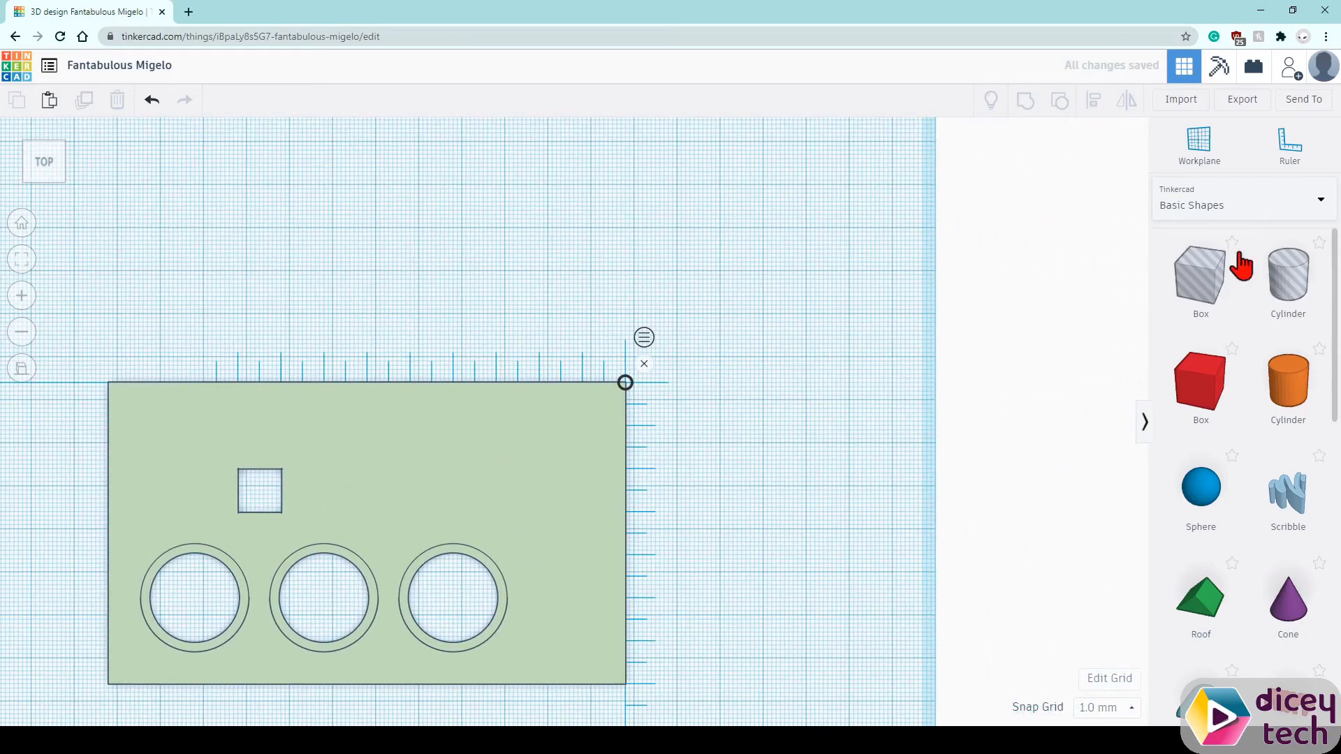
Add a 5 mm Box hole and move it beside the plate's top-right corner.
left_click(1200, 275)
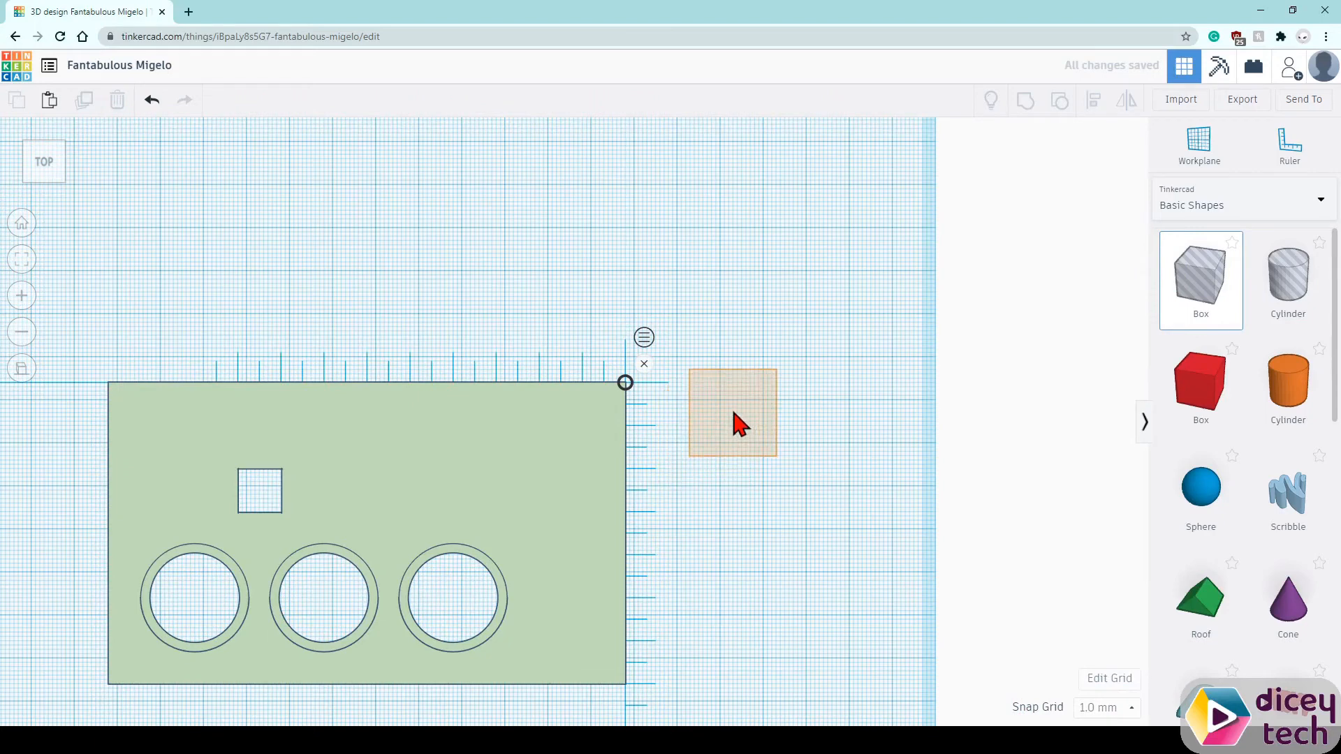
left_click(731, 413)
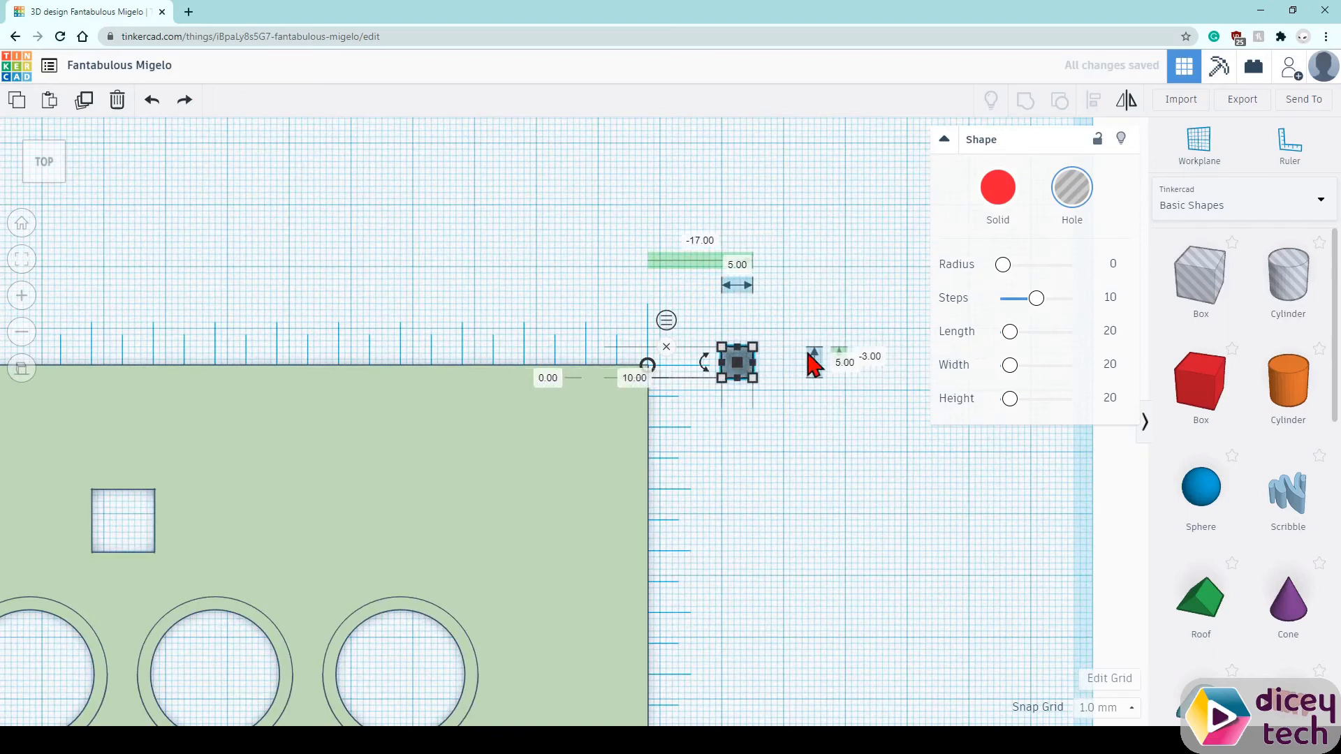
left_click_drag(735, 361, 545, 361)
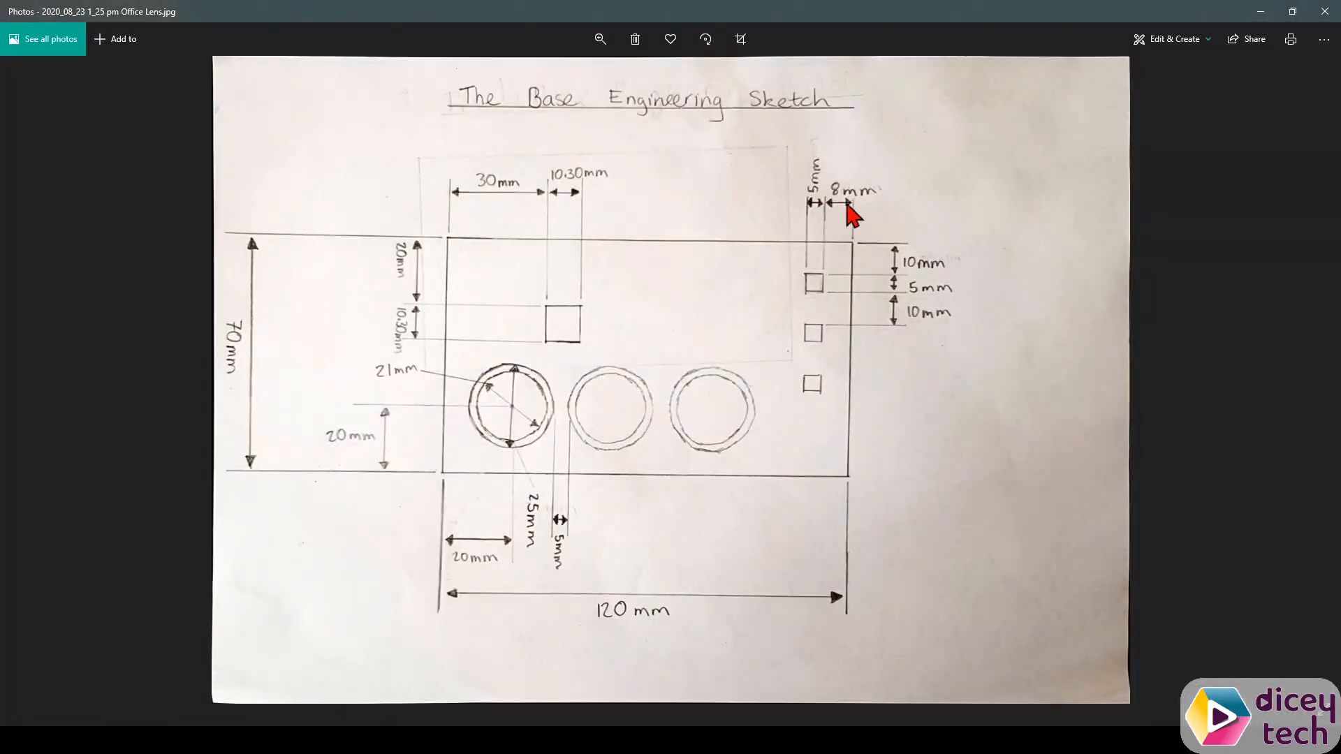
mouse_move(840, 265)
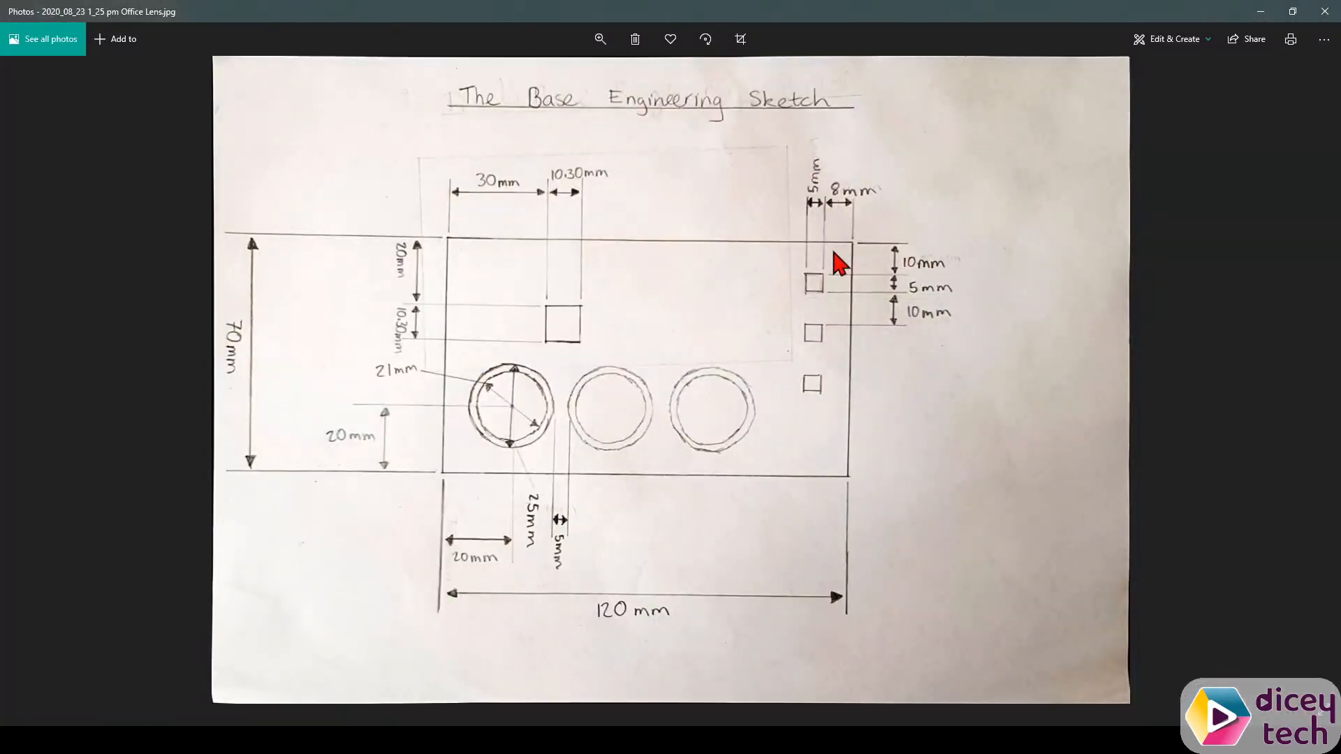
mouse_move(921, 257)
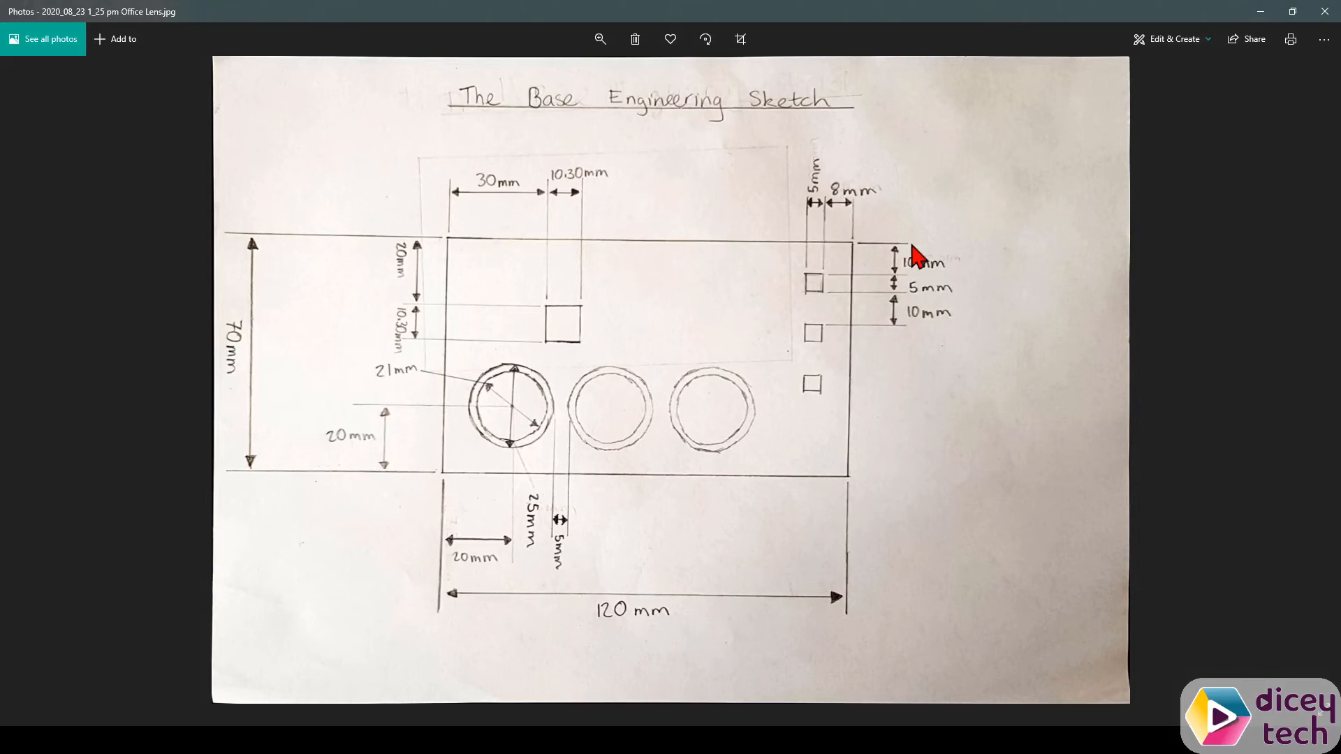
mouse_move(1255, 9)
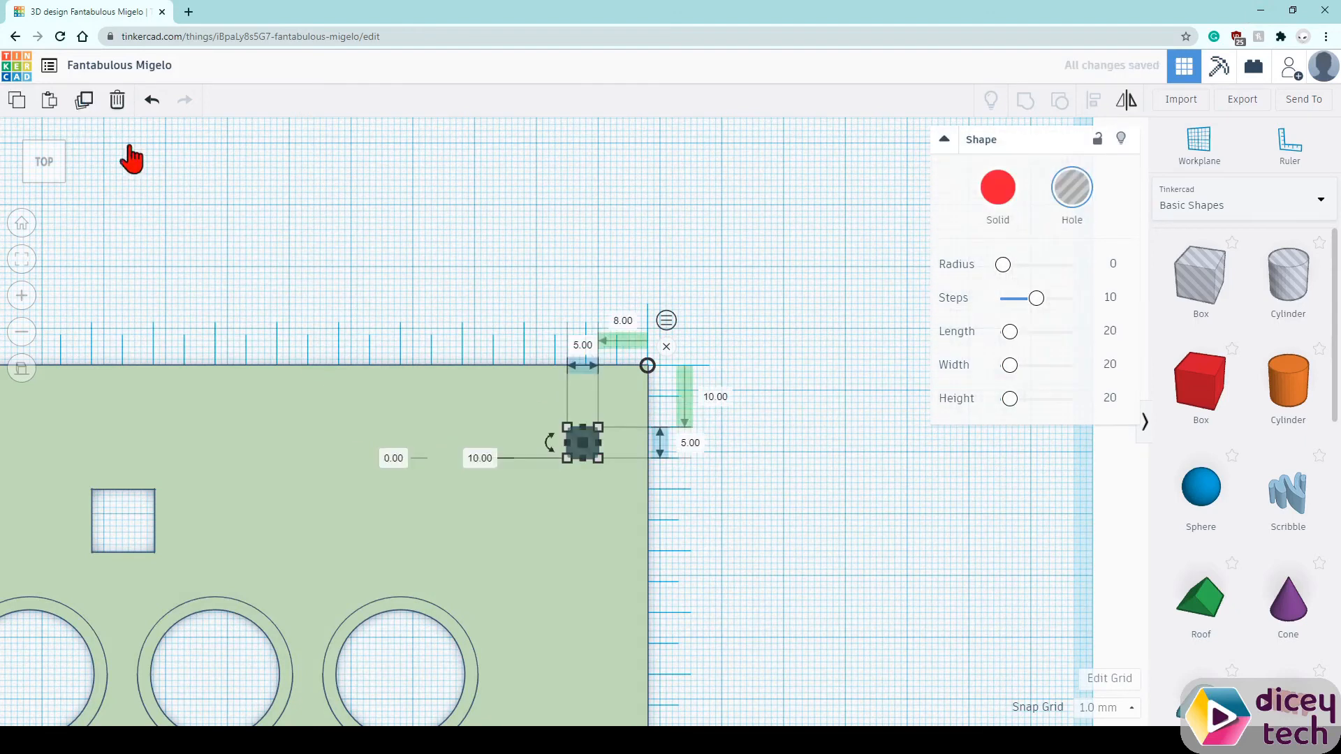
mouse_move(617, 534)
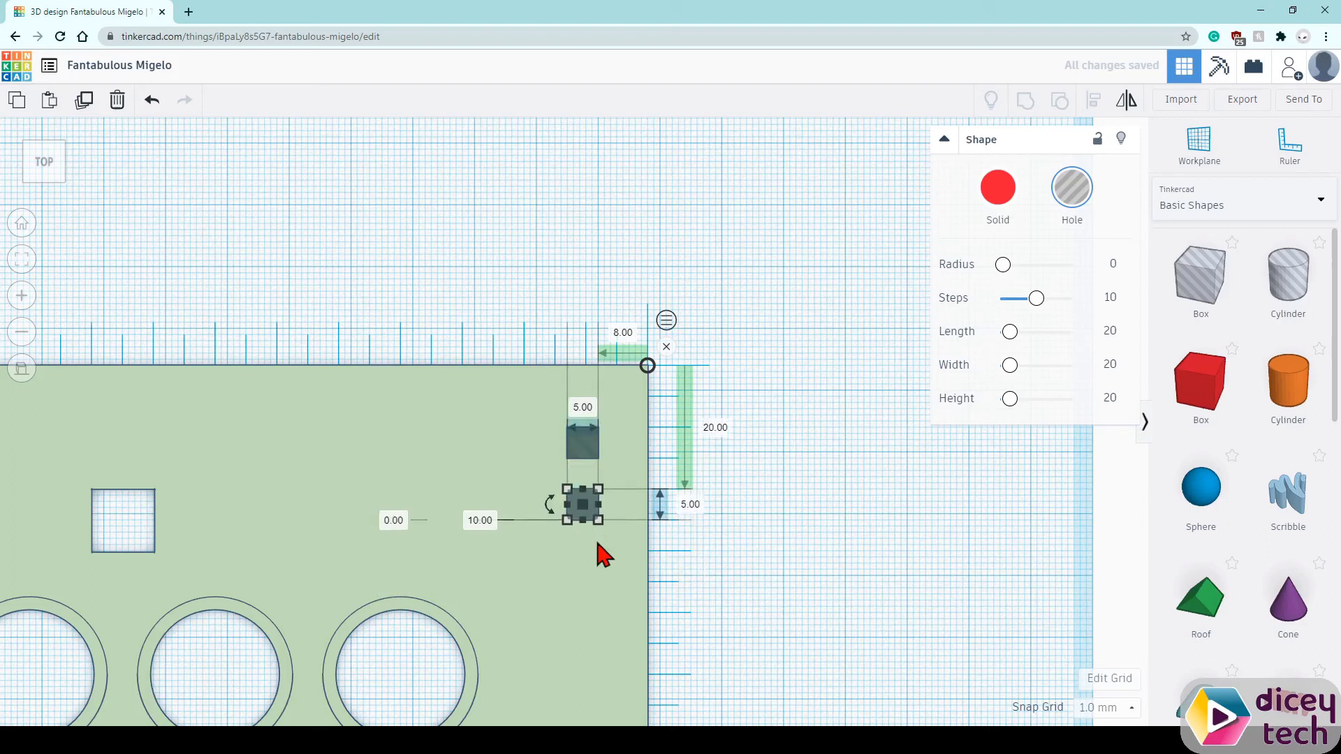
Drag the duplicated 5 mm hole further down the right edge.
left_click_drag(582, 517, 582, 486)
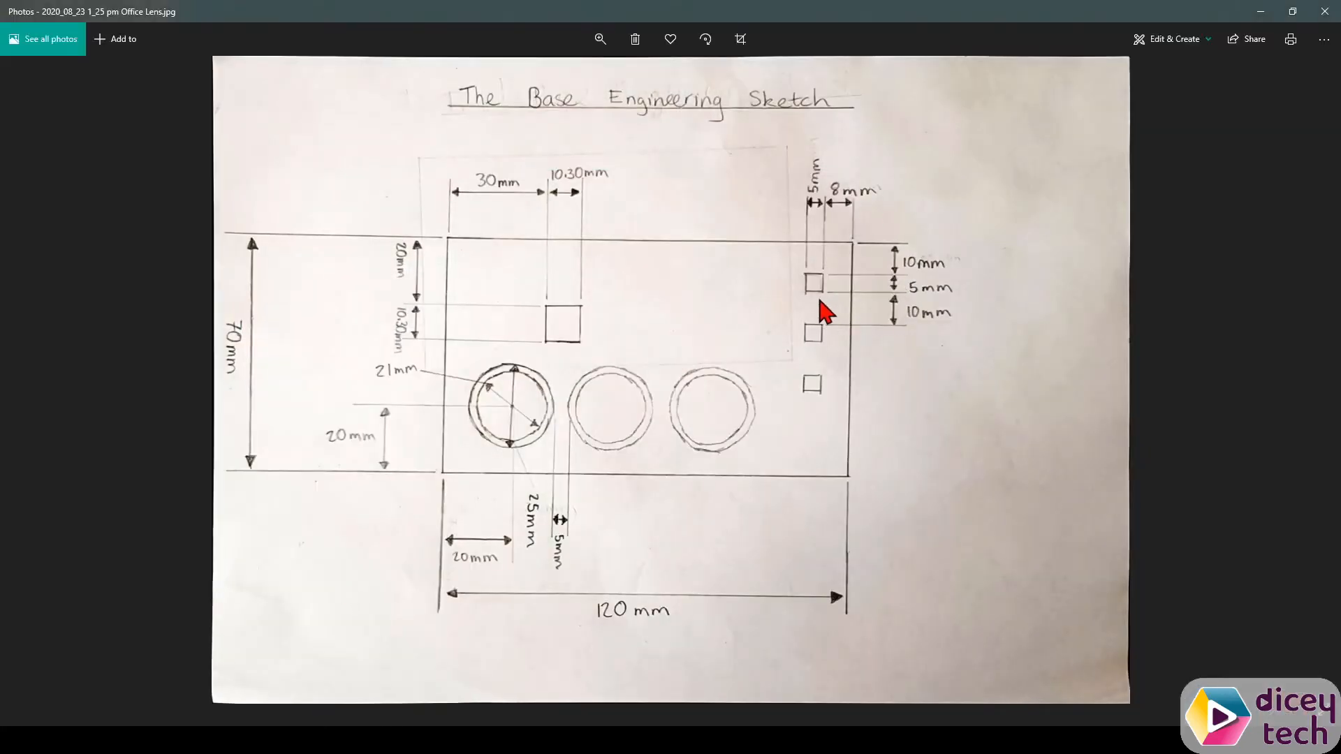
mouse_move(821, 337)
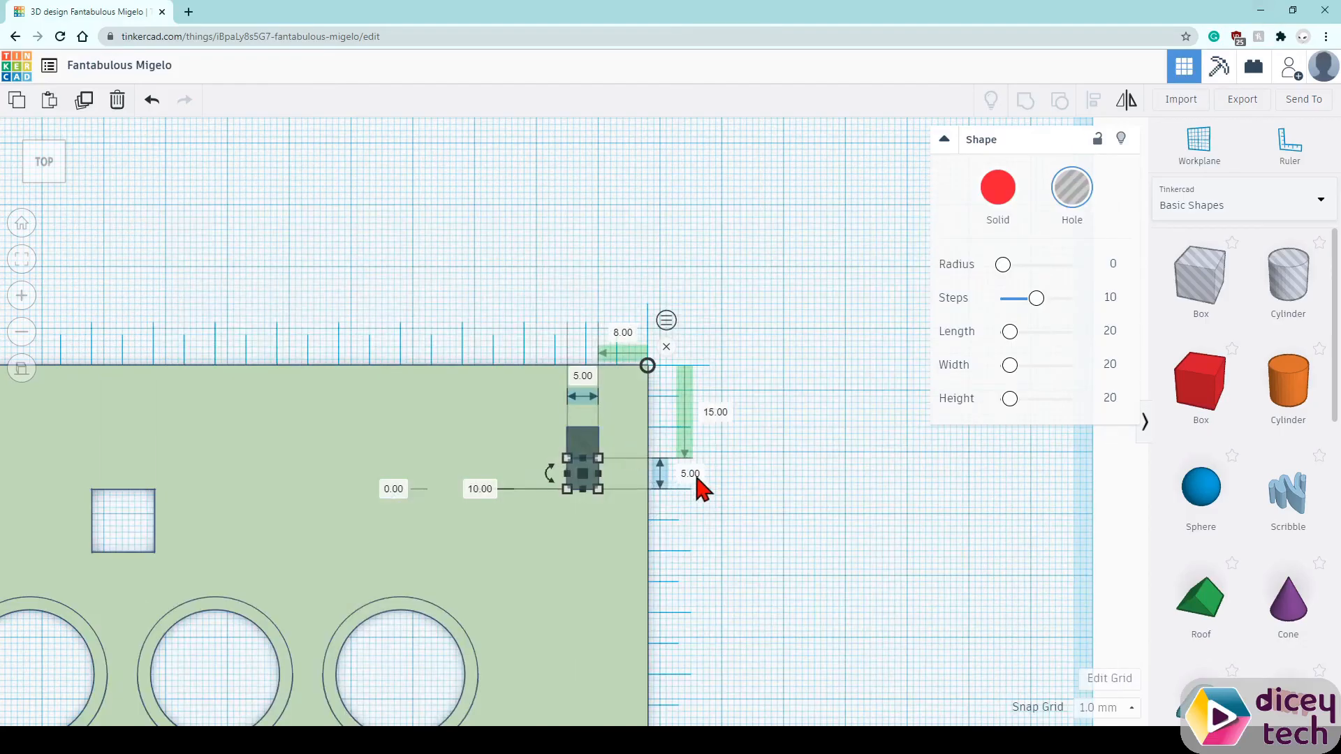
Edit the copy's vertical offset to place it 40 mm below the top.
left_click(715, 412)
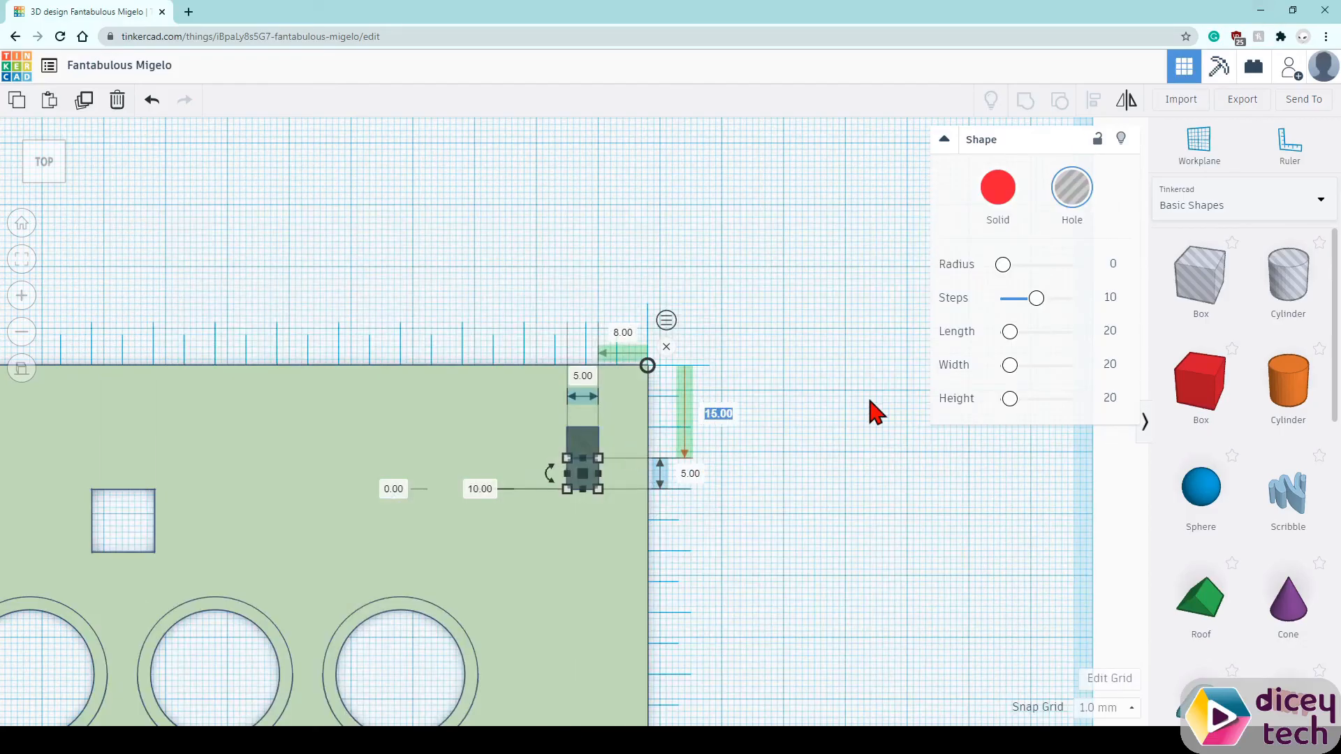
left_click(717, 413)
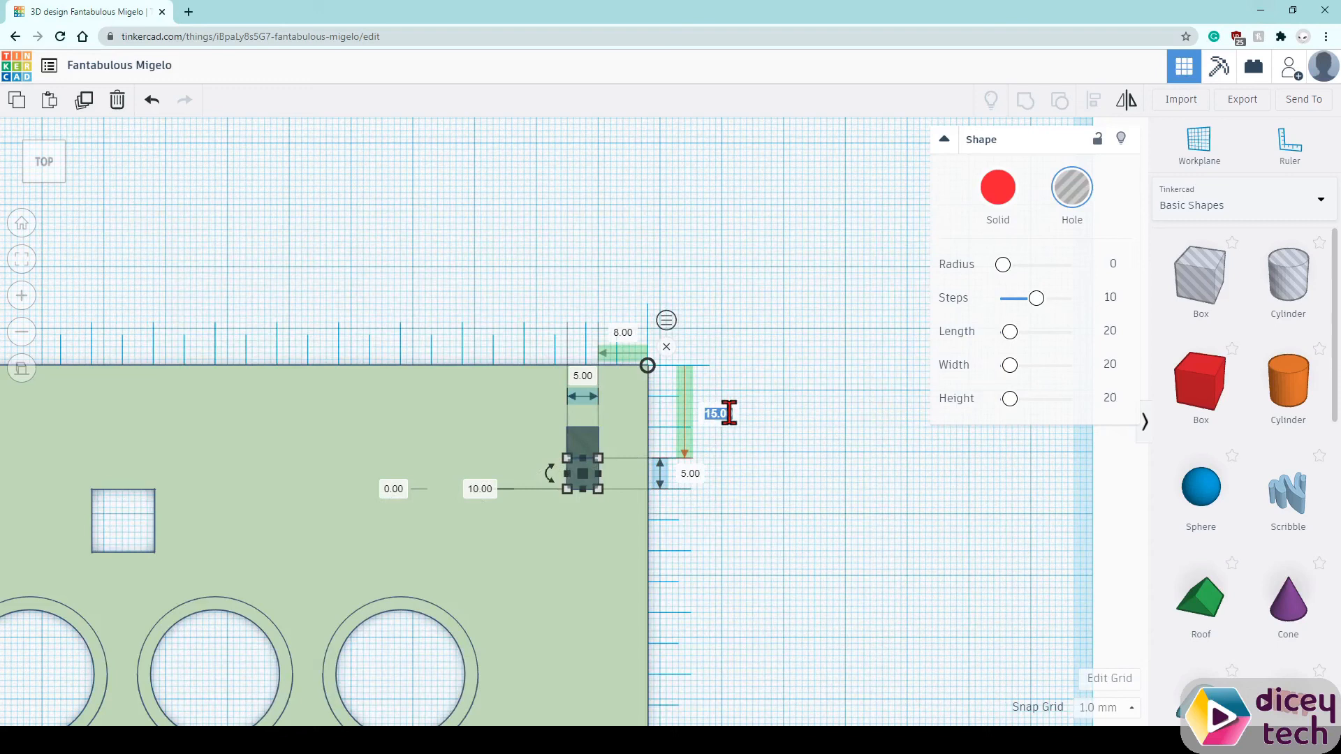
type("23")
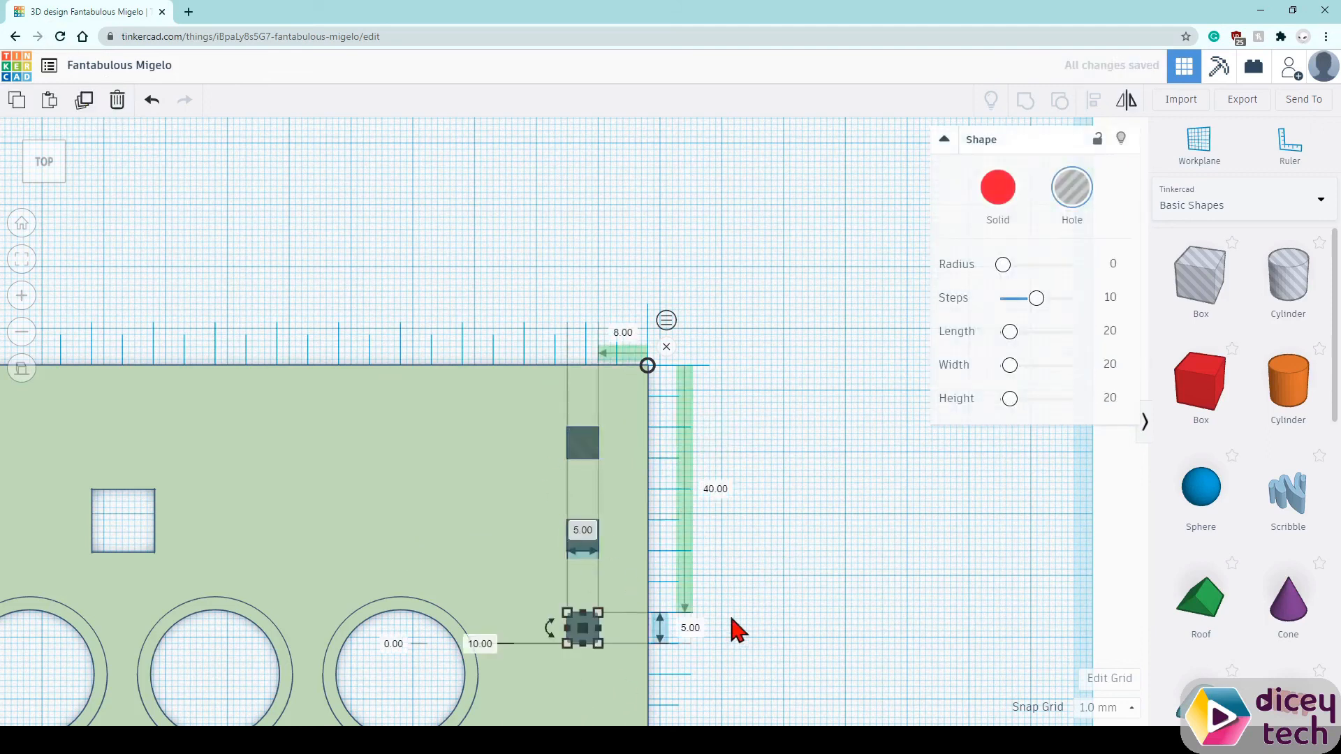
mouse_move(373, 610)
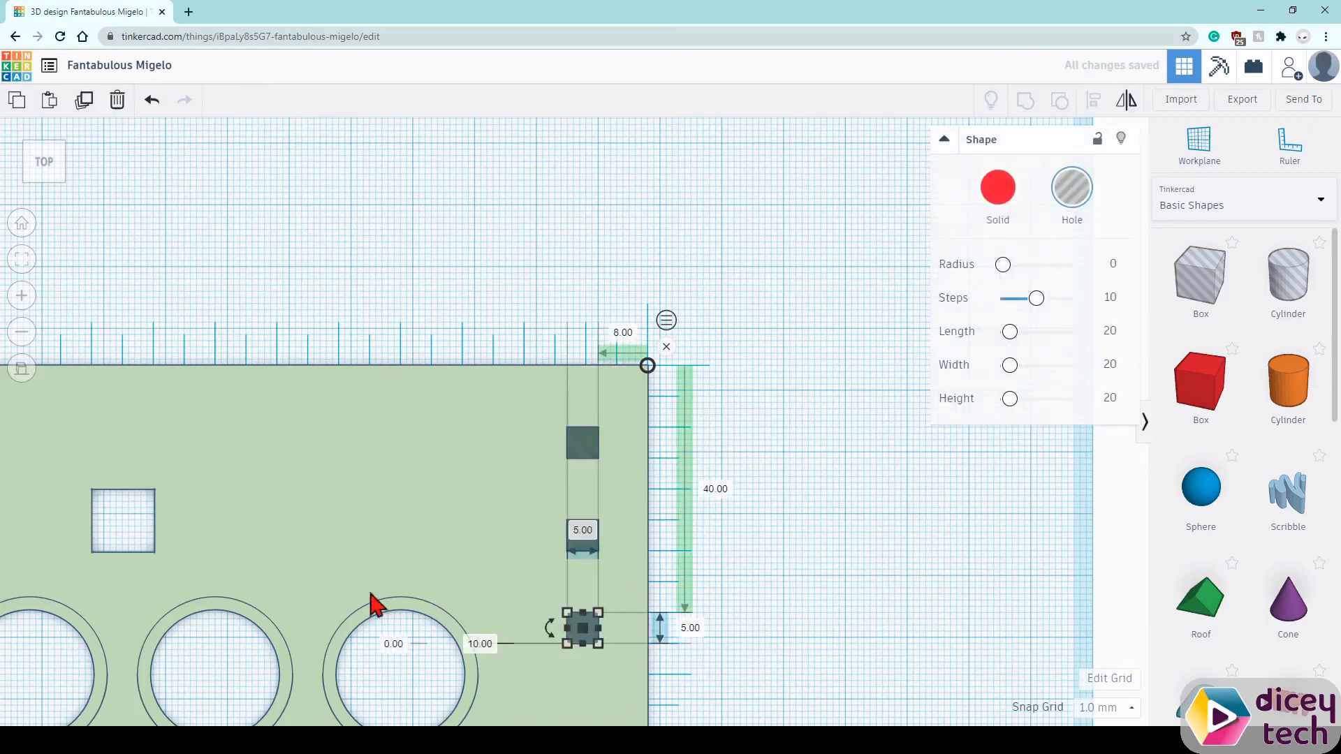